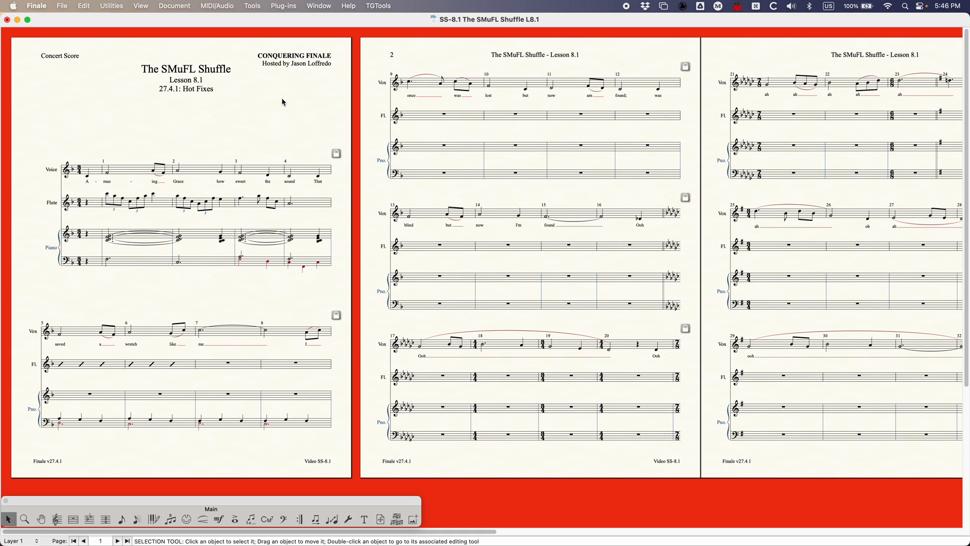
mouse_move(311, 113)
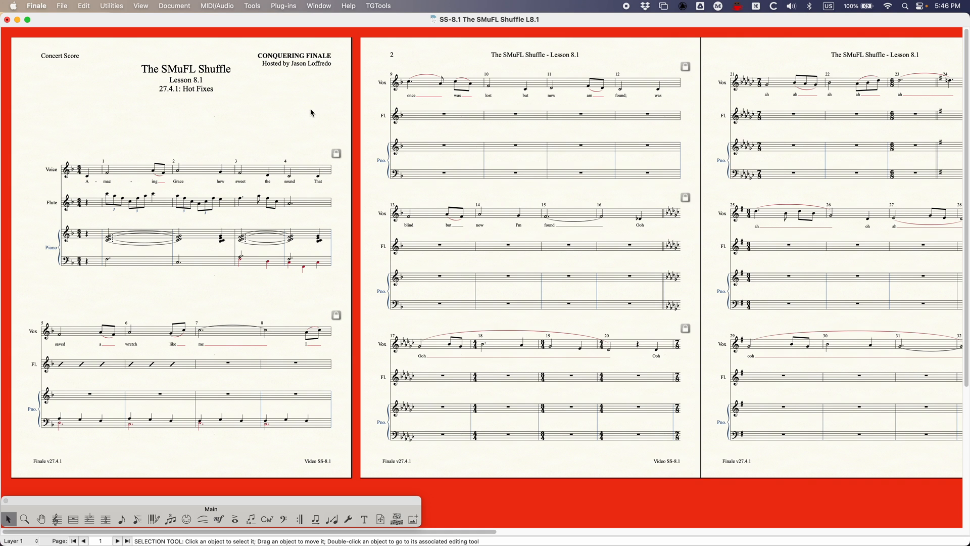
Scroll to the last page and zoom in on piano measures 33–38.
scroll("right", 3)
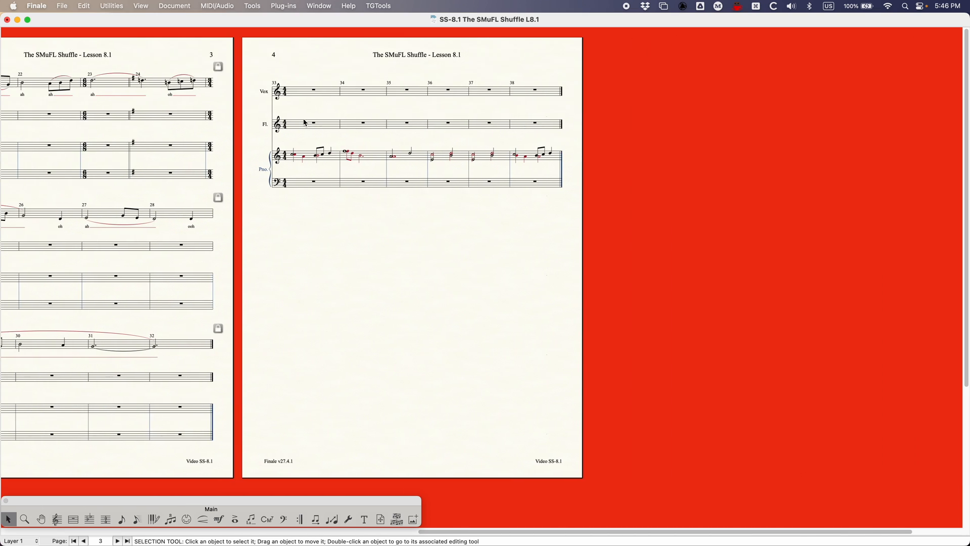
key("cmd+=")
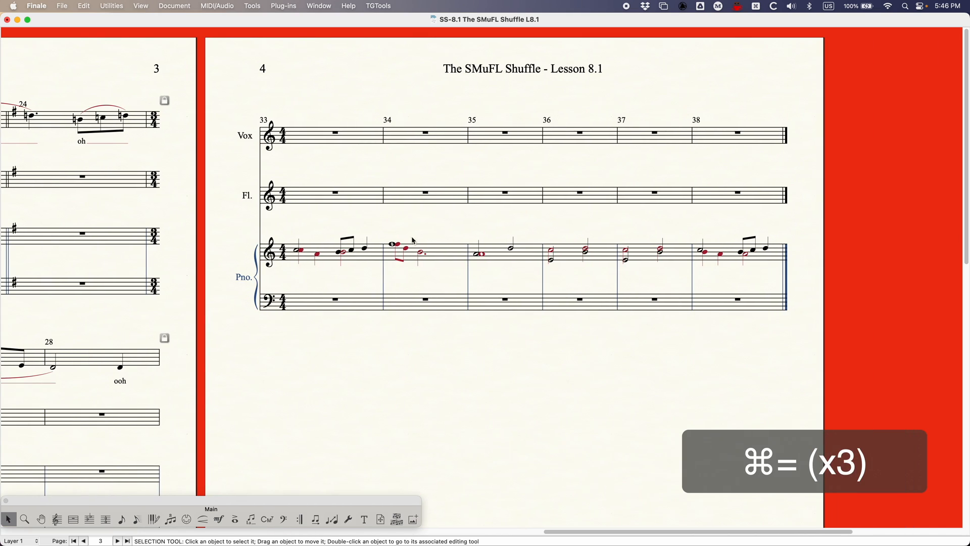
key("cmd+=")
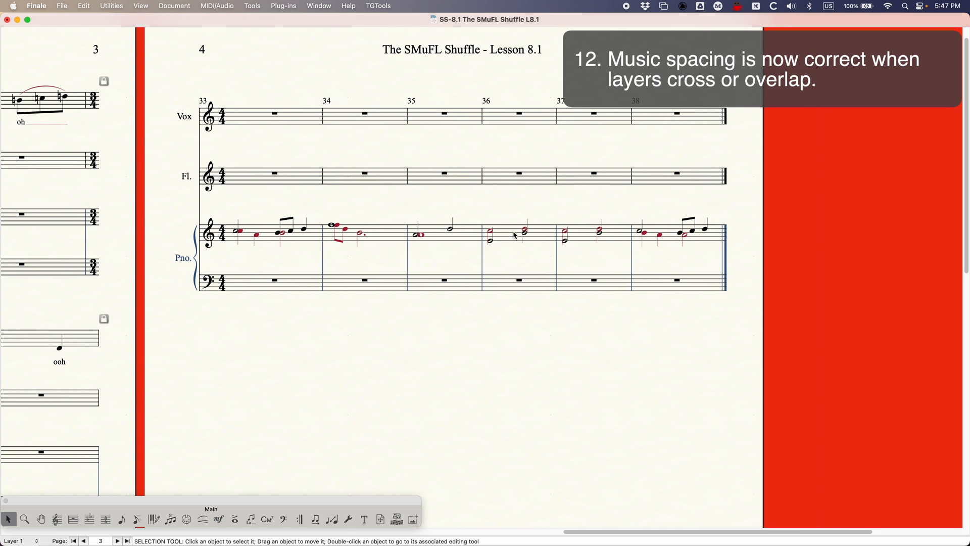
left_click(562, 207)
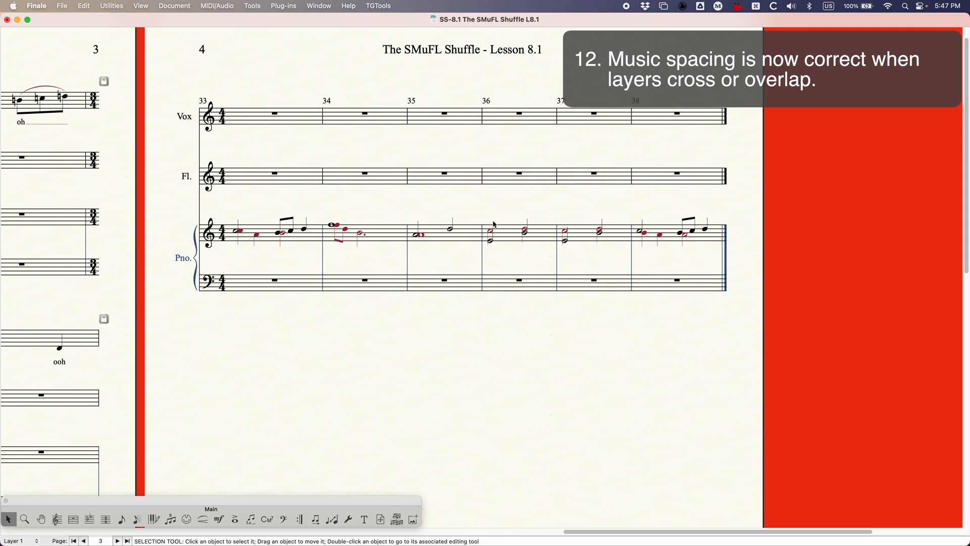
mouse_move(491, 249)
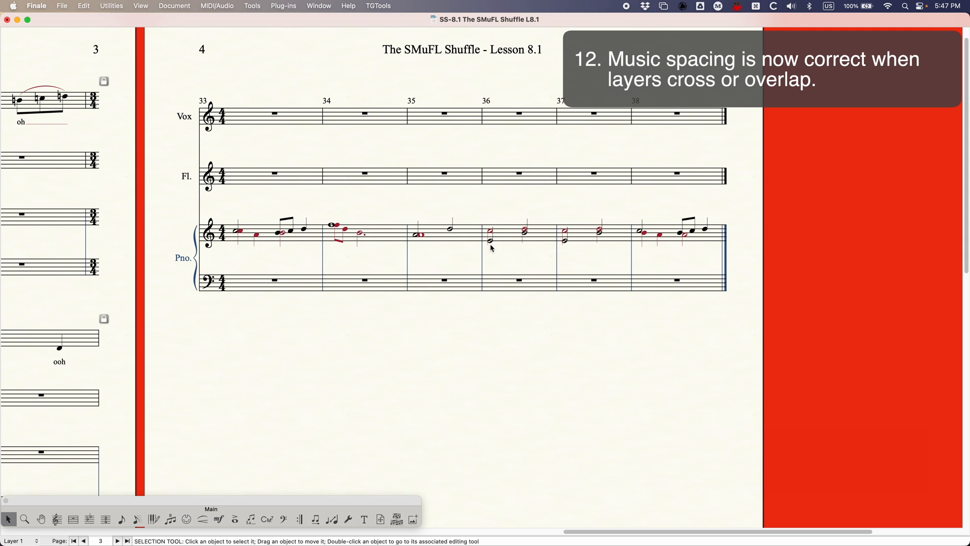
mouse_move(499, 243)
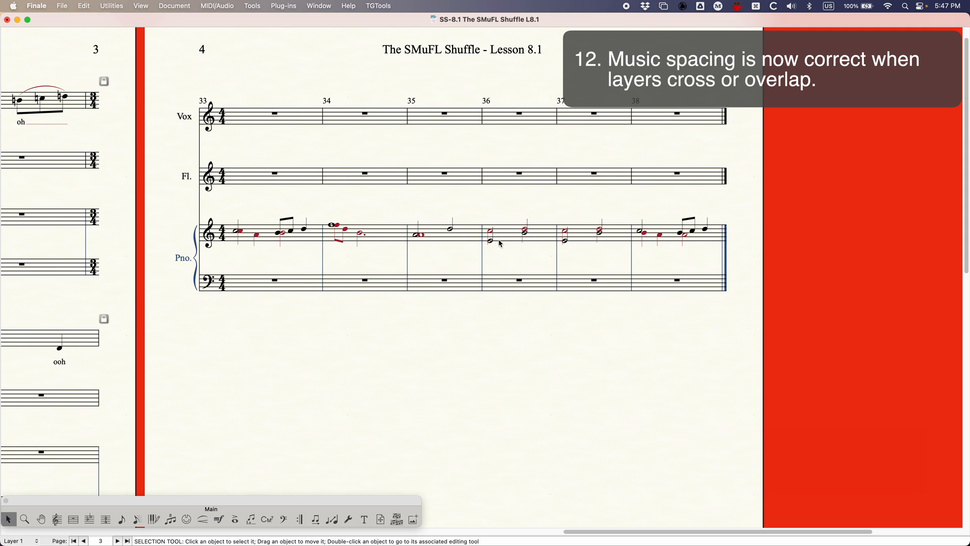
mouse_move(491, 243)
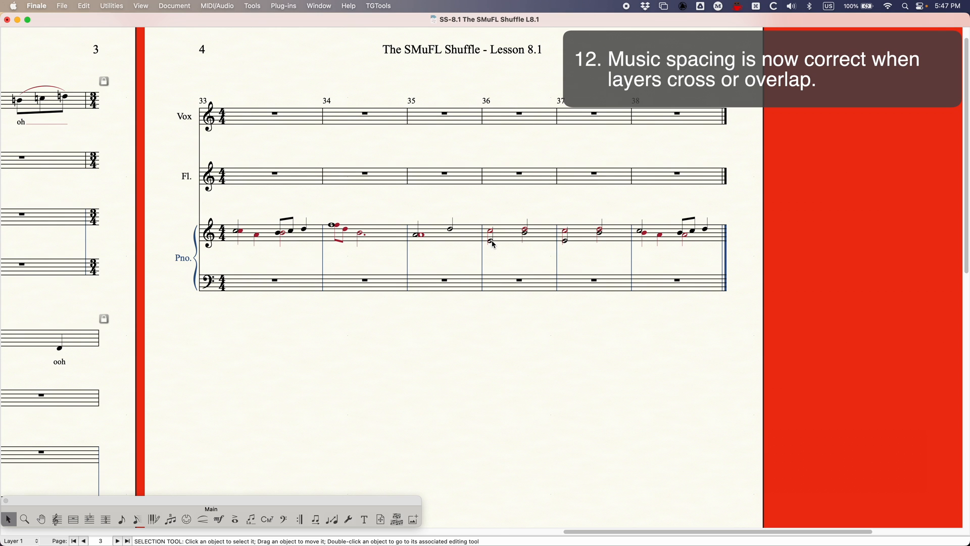
mouse_move(515, 235)
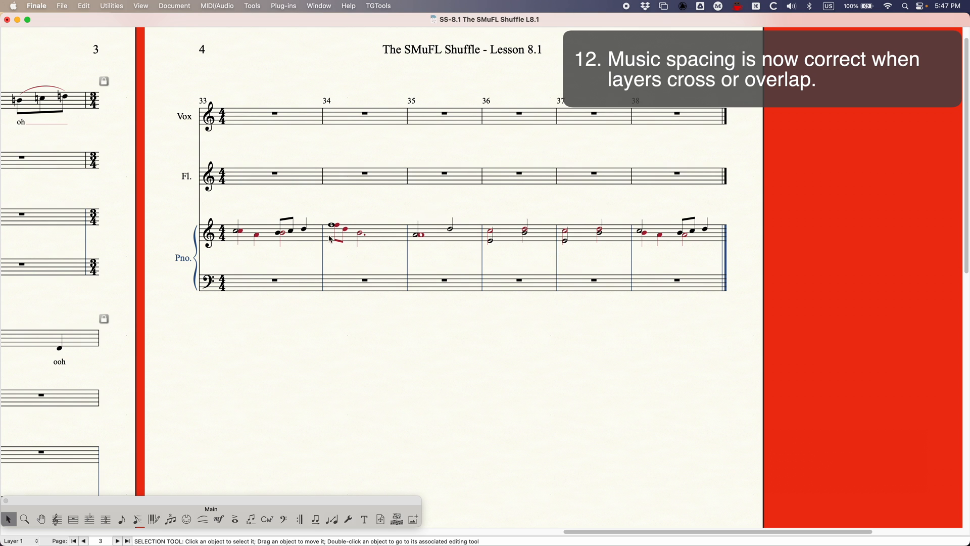
mouse_move(395, 180)
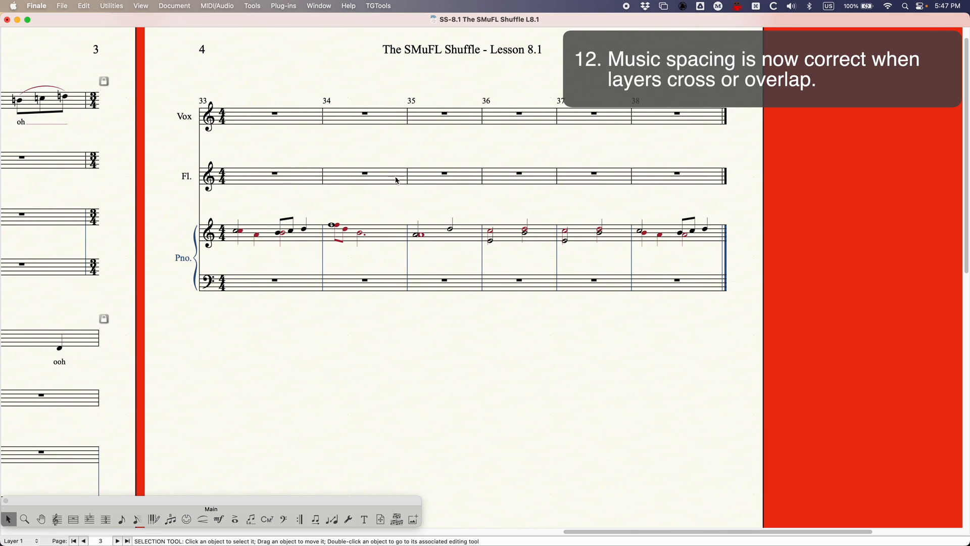
mouse_move(281, 230)
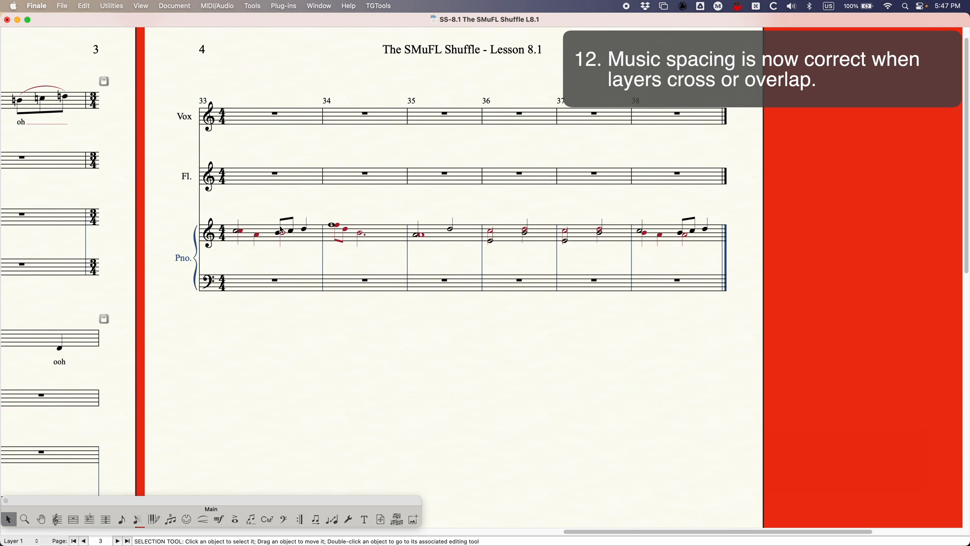
mouse_move(495, 232)
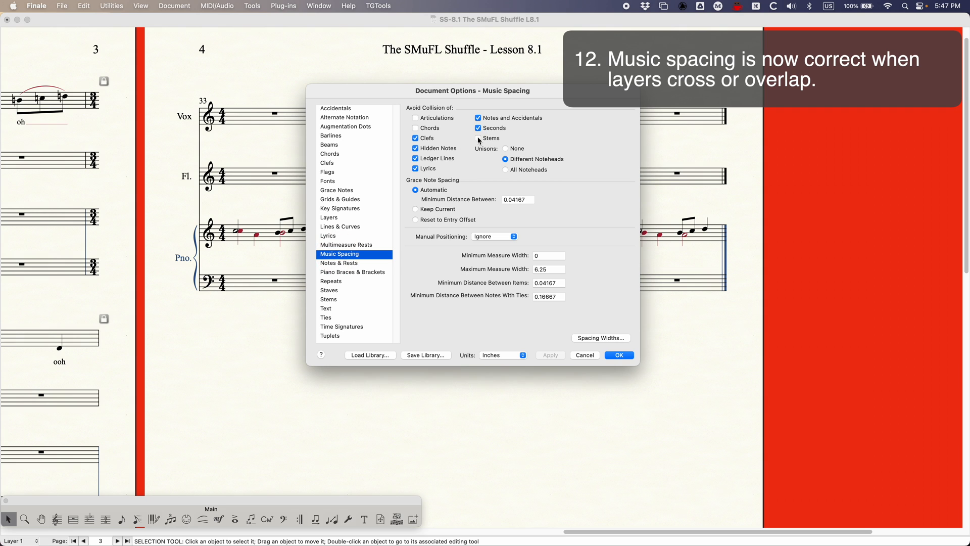
left_click(477, 138)
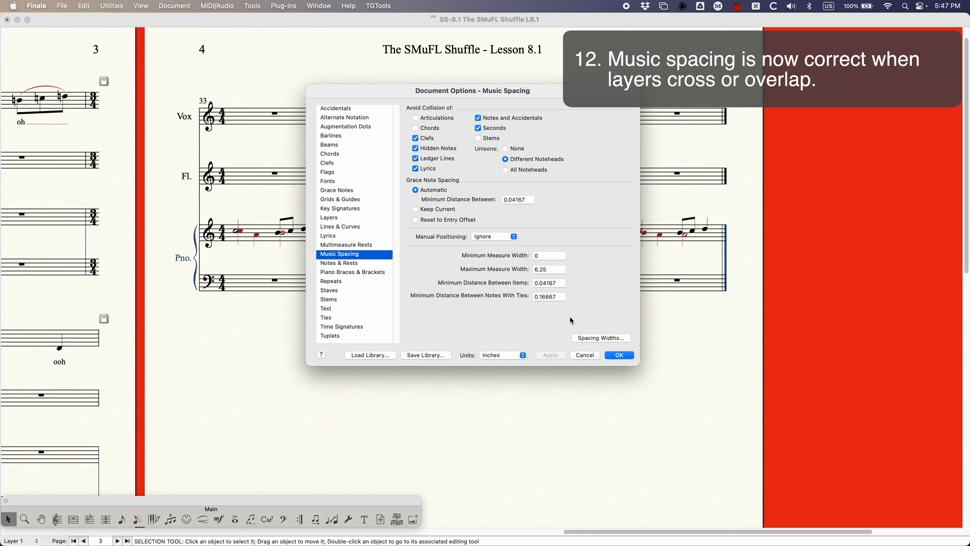
left_click(618, 354)
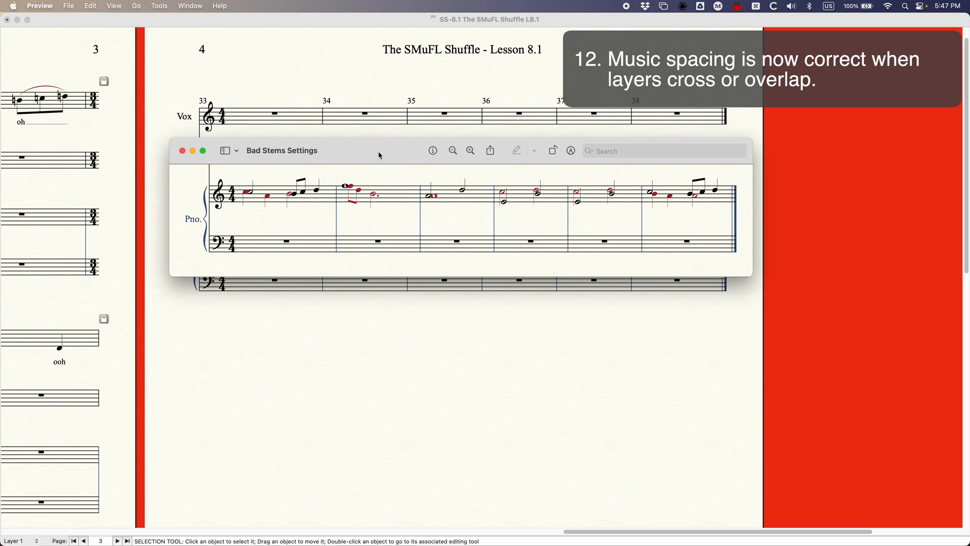
mouse_move(380, 158)
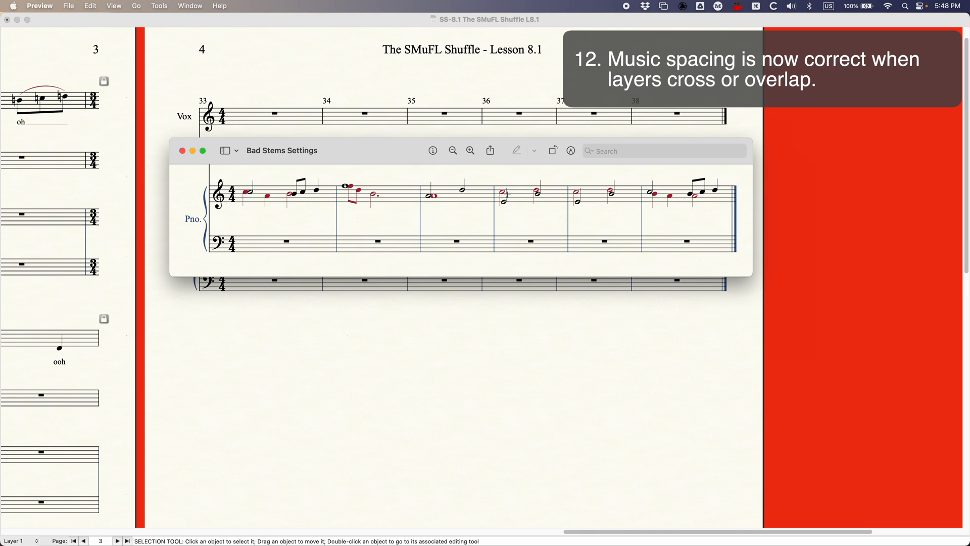
mouse_move(606, 200)
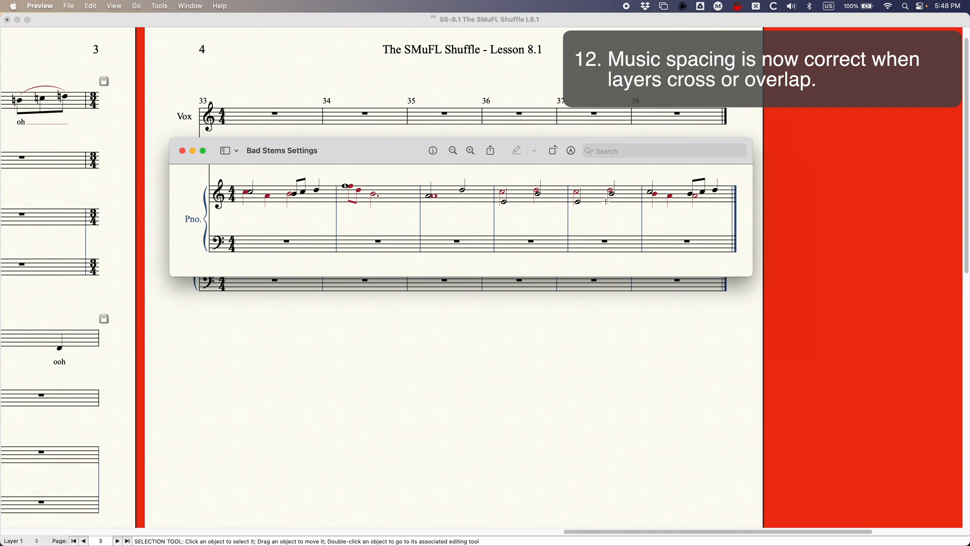
mouse_move(499, 200)
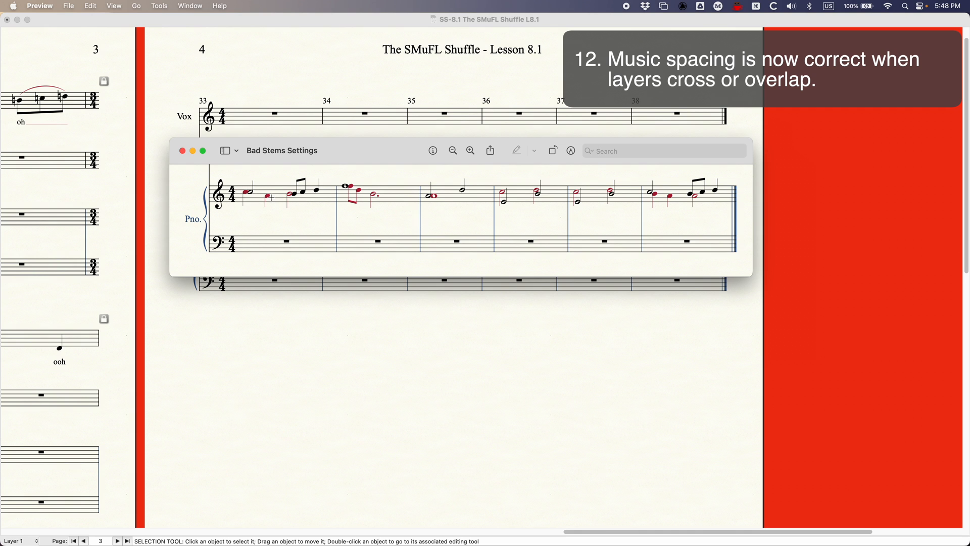
mouse_move(413, 199)
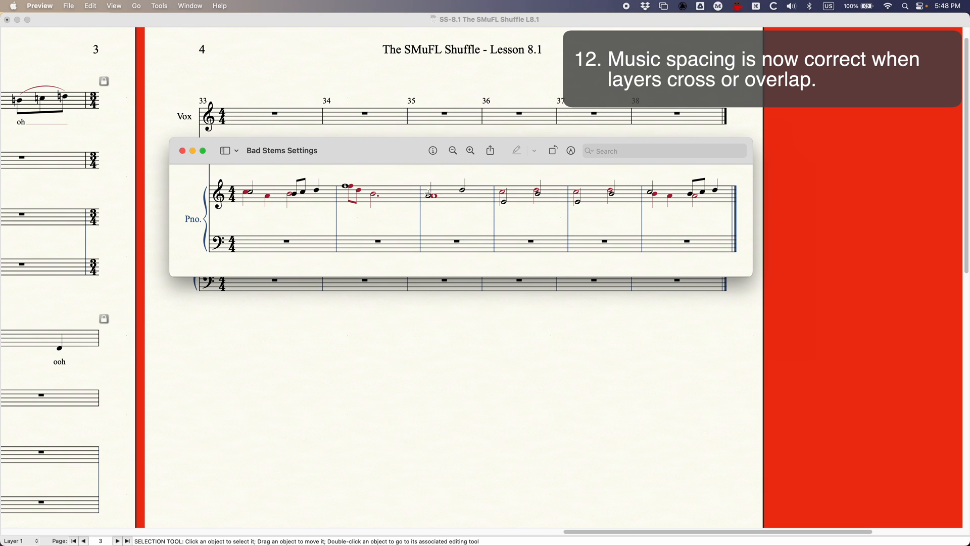
mouse_move(270, 188)
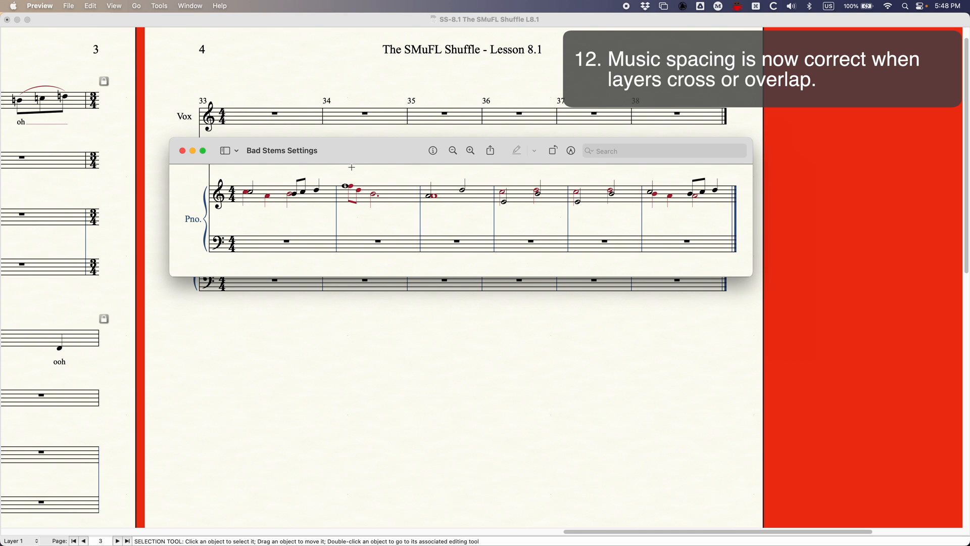
mouse_move(358, 157)
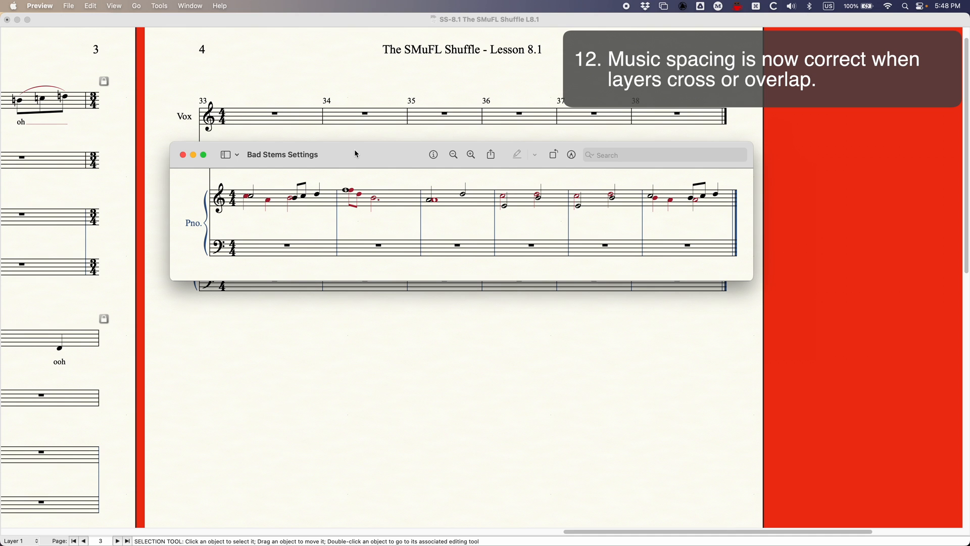
mouse_move(352, 154)
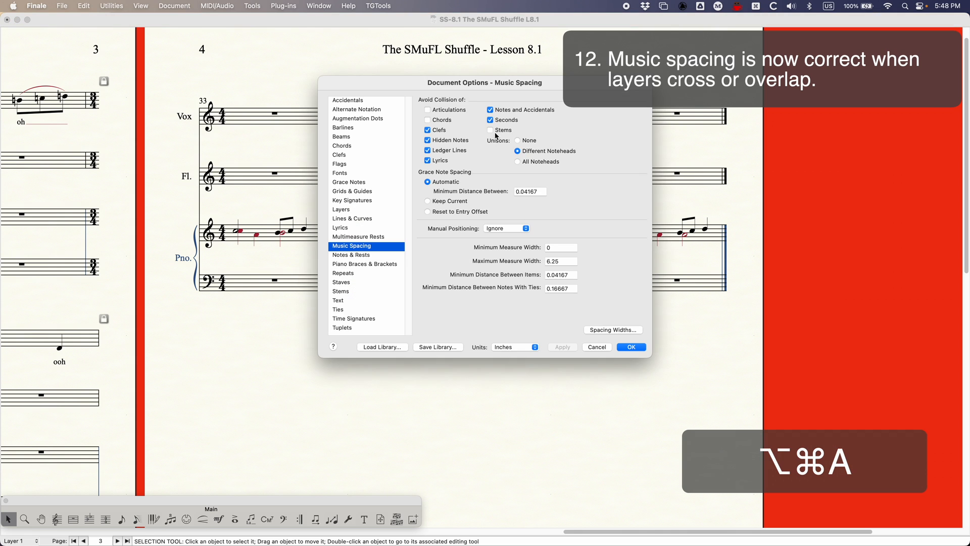
Enable stem collision avoidance in Music Spacing options and confirm with OK.
left_click(490, 130)
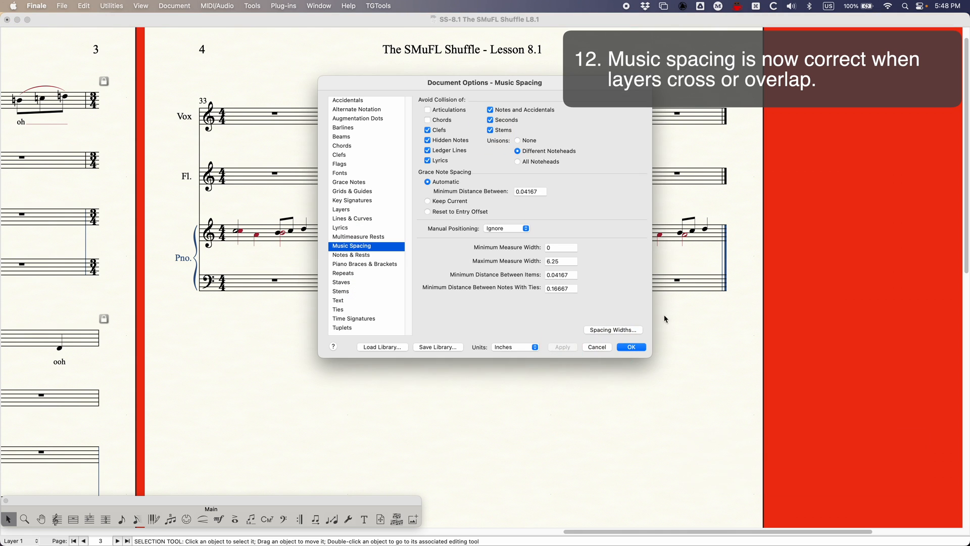
left_click(631, 346)
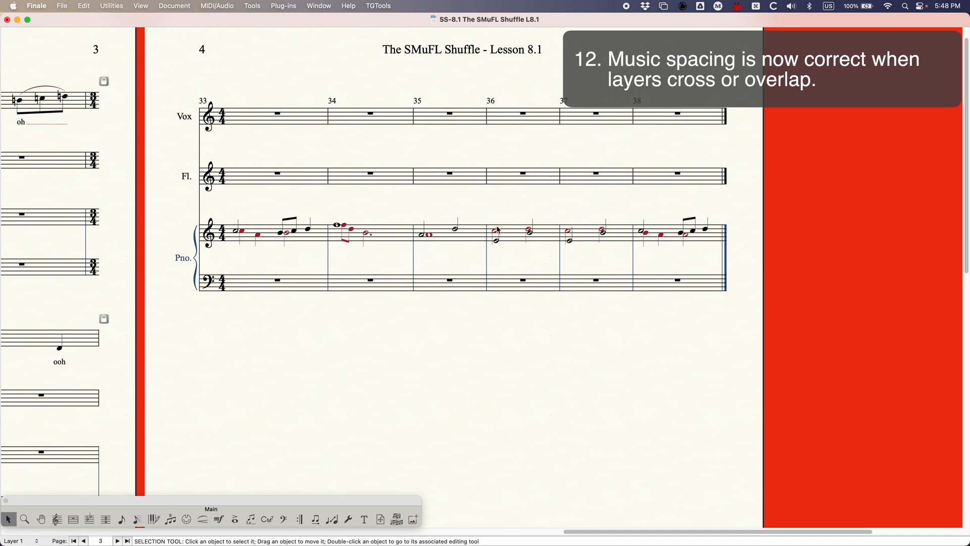
mouse_move(442, 231)
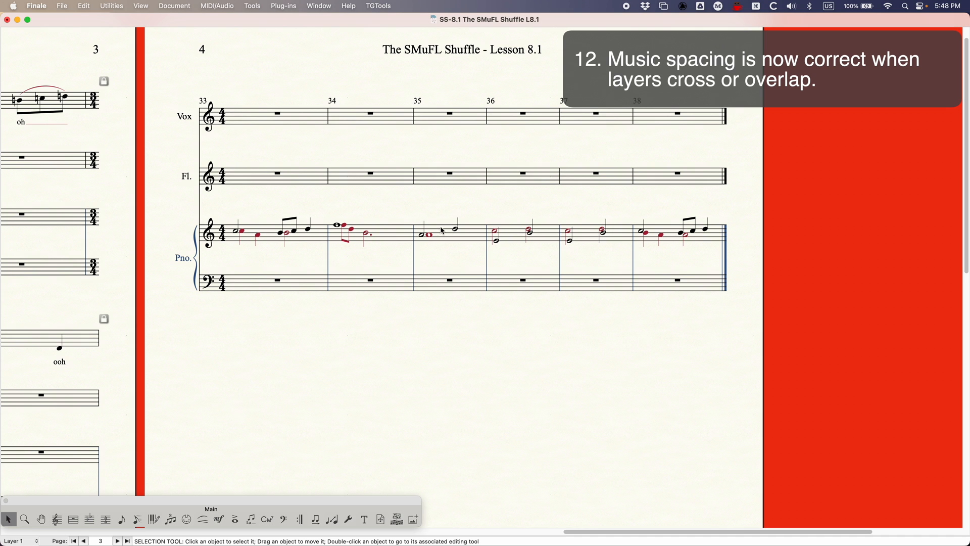
mouse_move(345, 223)
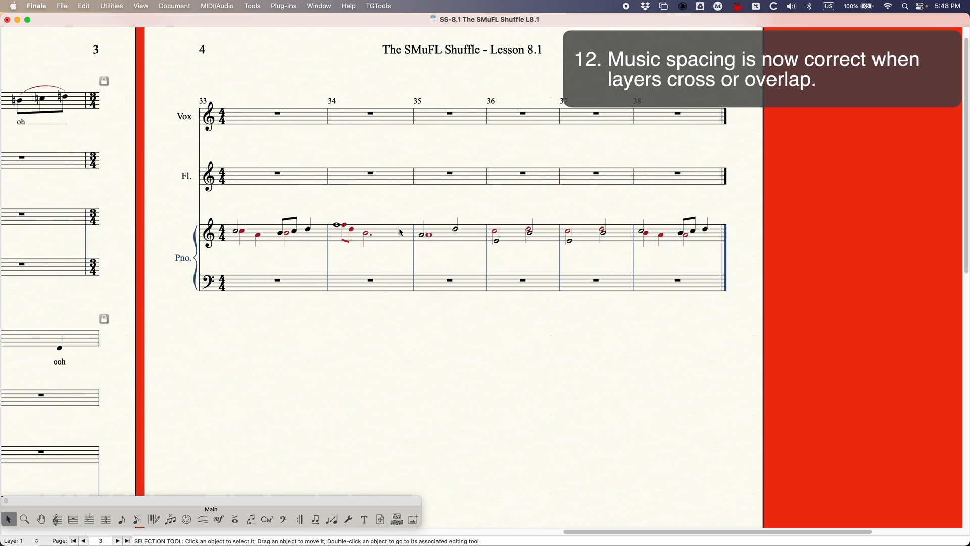
mouse_move(395, 223)
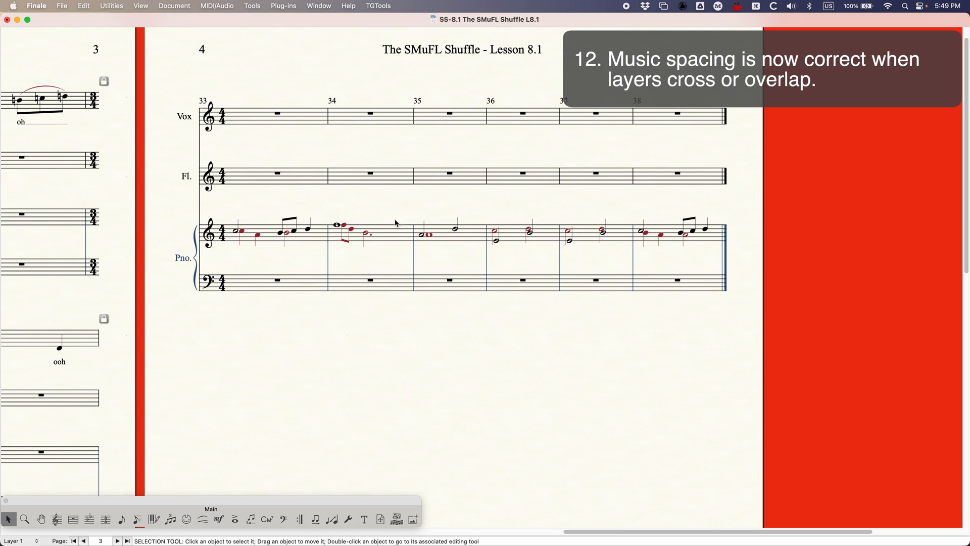
mouse_move(443, 284)
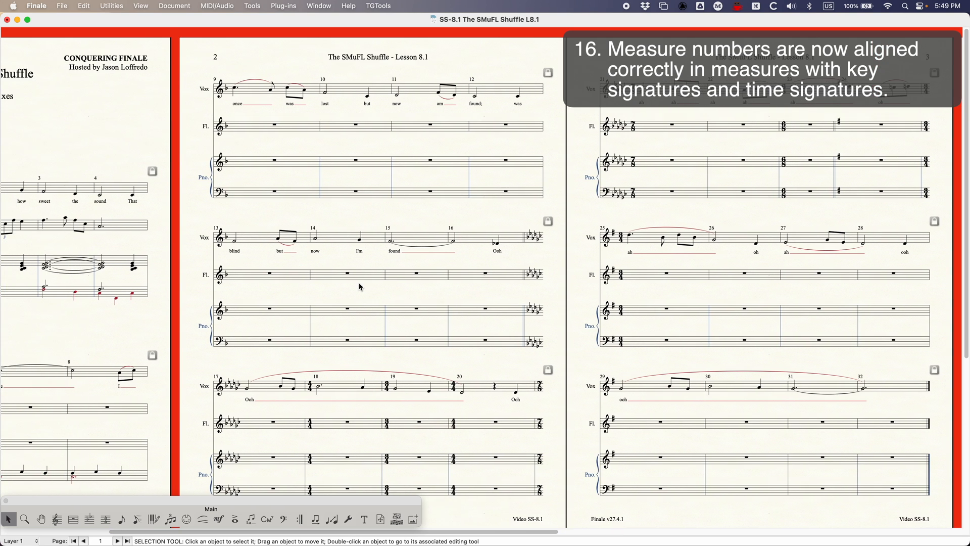
key("cmd+=")
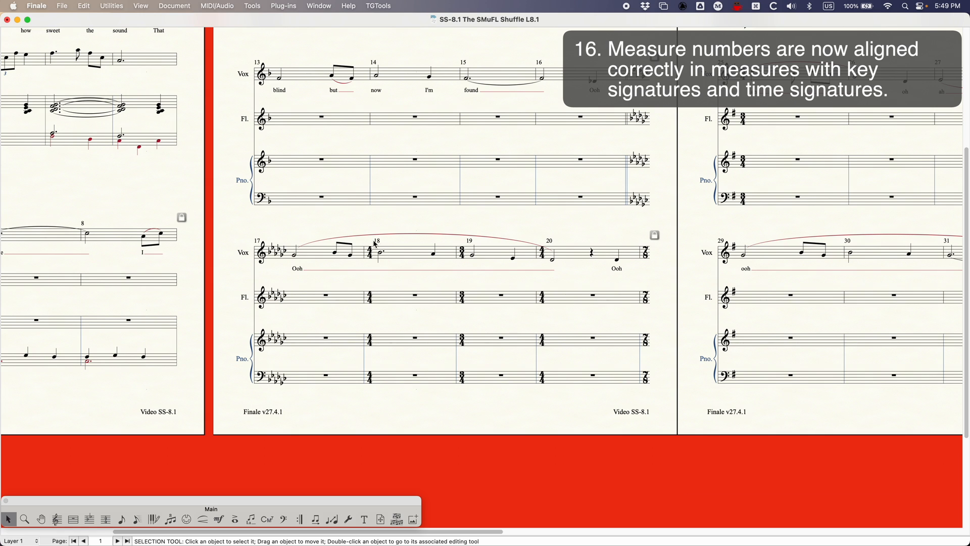
left_click(373, 243)
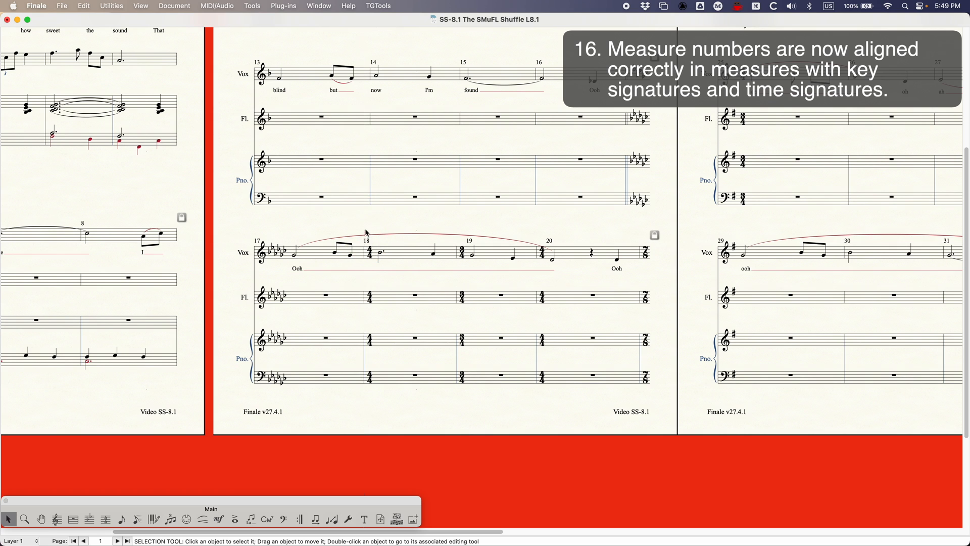
mouse_move(401, 215)
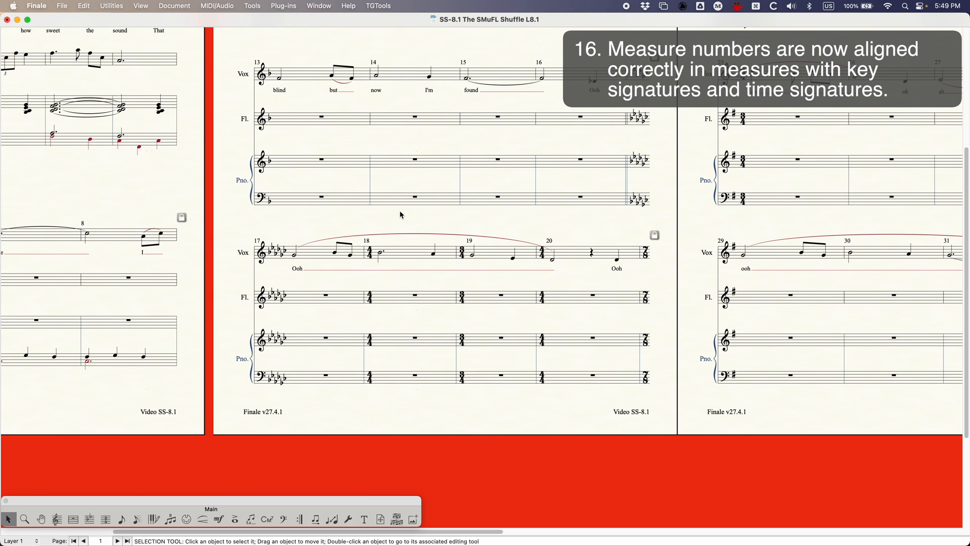
mouse_move(384, 266)
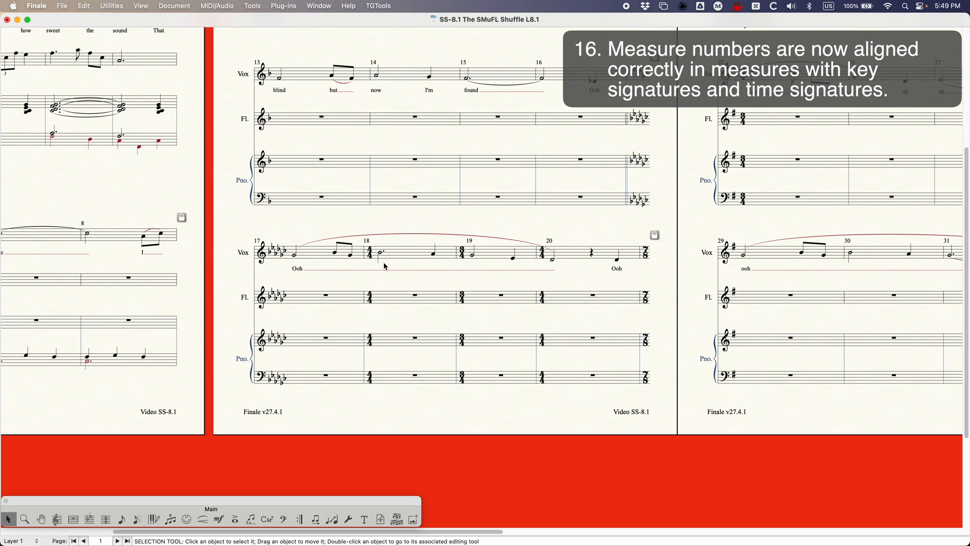
mouse_move(361, 223)
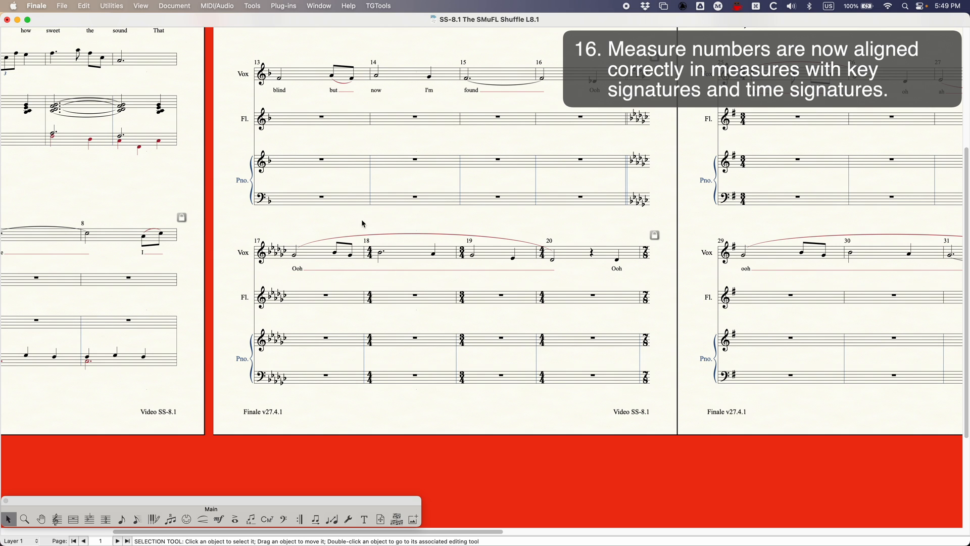
key("cmd+z")
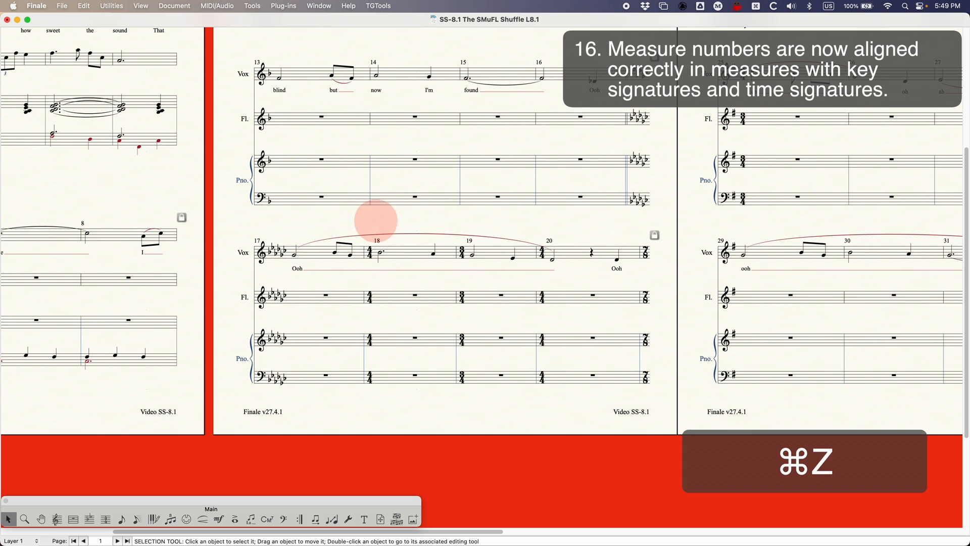
key("cmd+z")
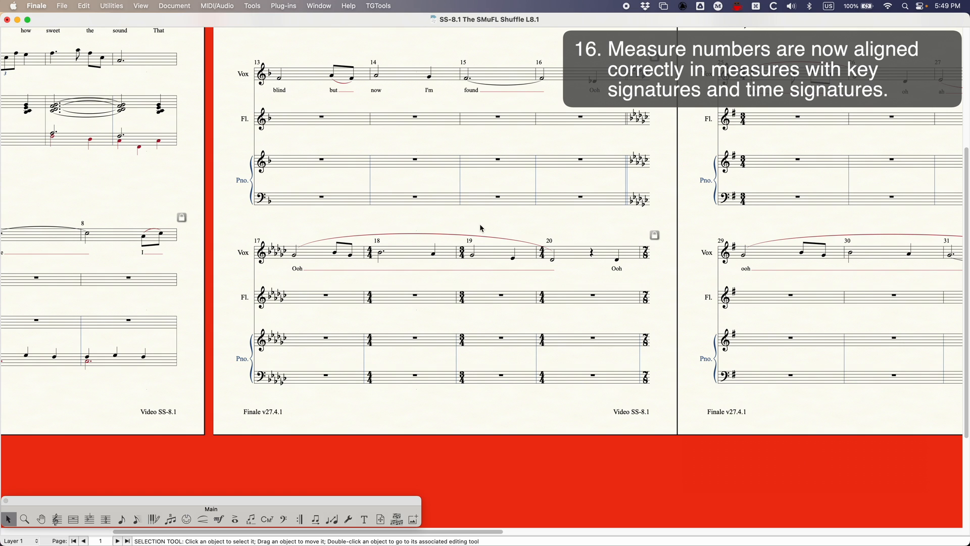
mouse_move(574, 262)
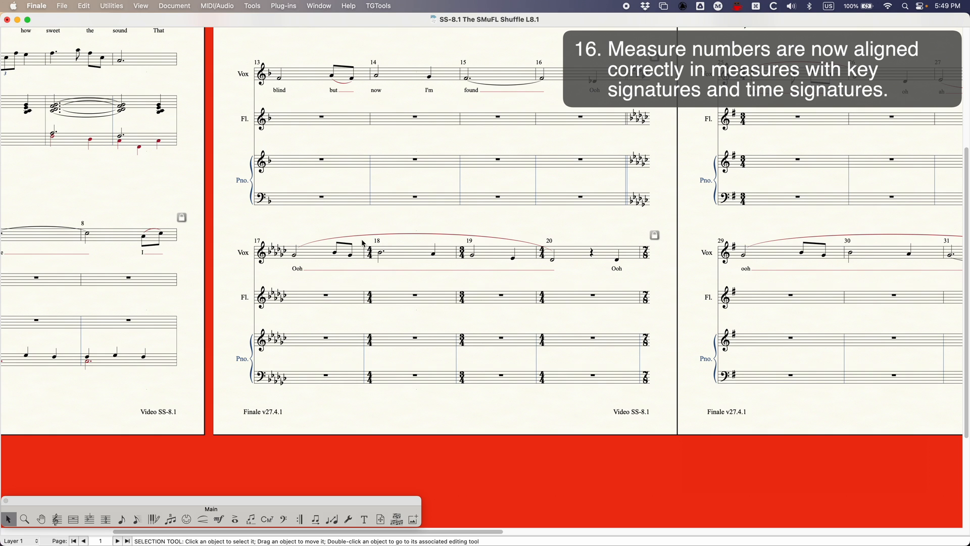
mouse_move(364, 224)
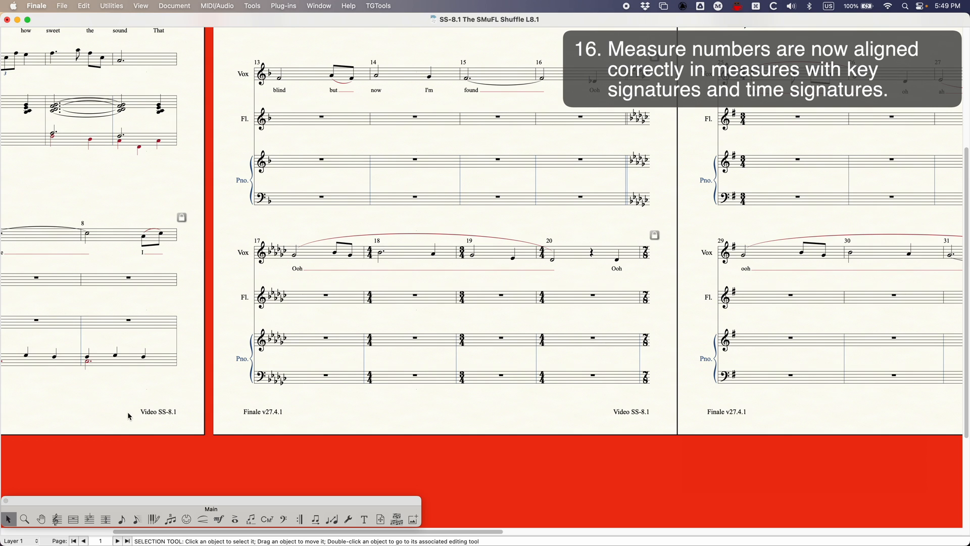
mouse_move(107, 433)
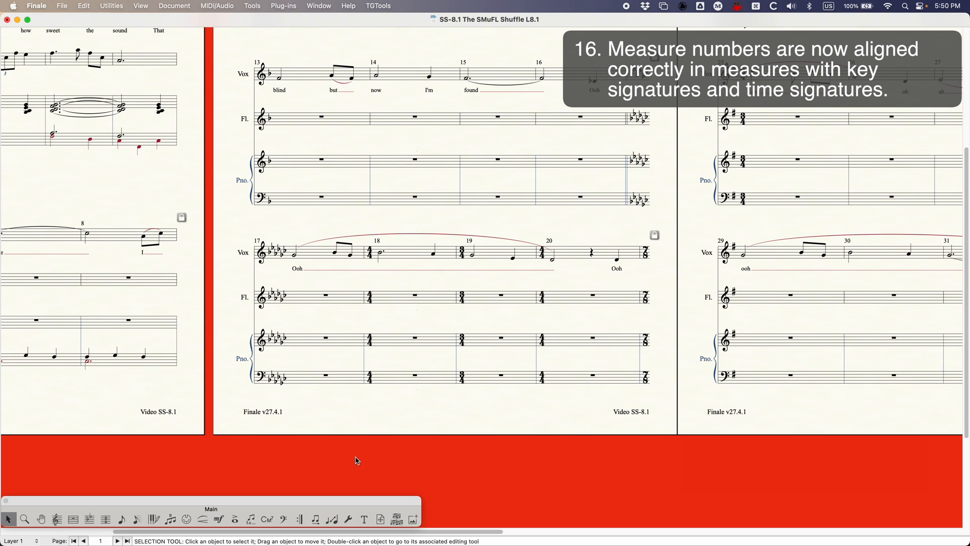
mouse_move(81, 488)
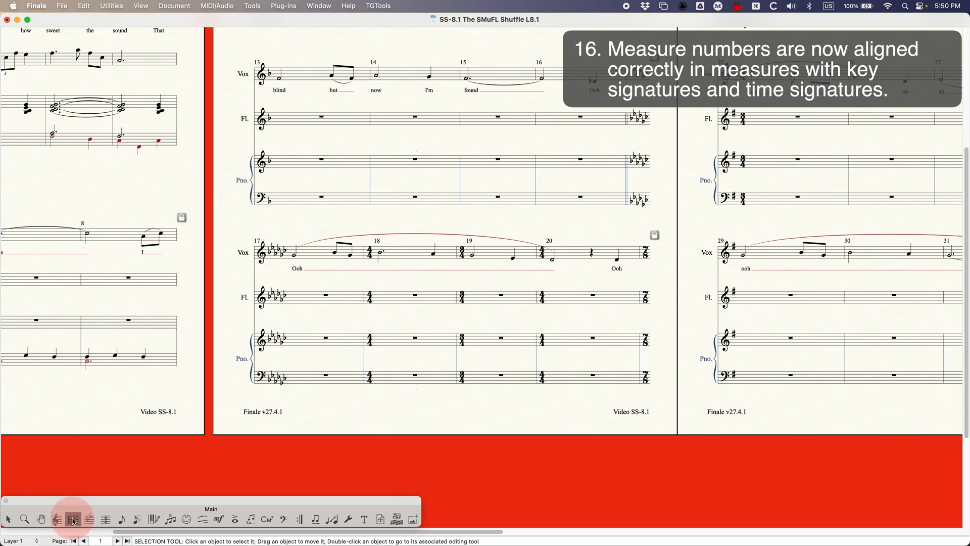
Use the Measure menu's Align Measure Numbers With Barlines option.
left_click(355, 6)
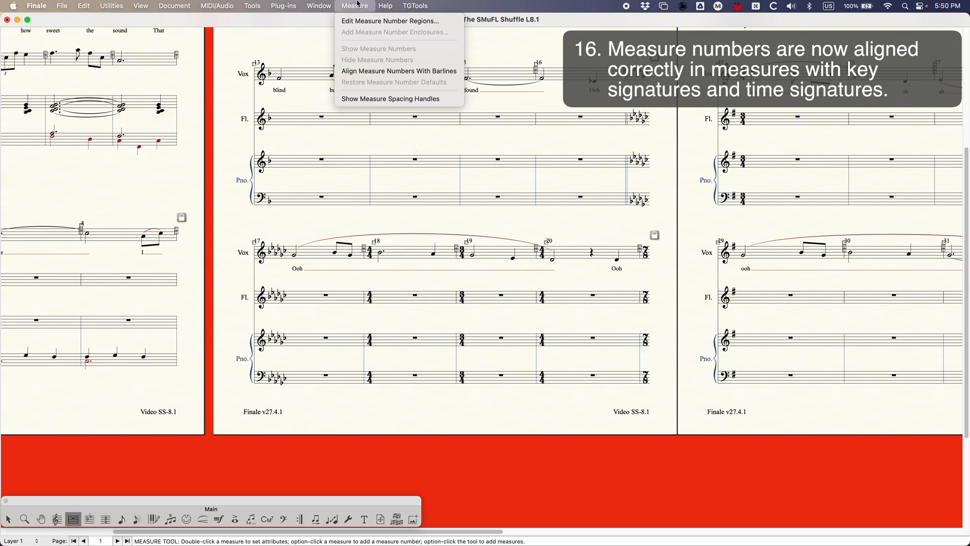
mouse_move(391, 20)
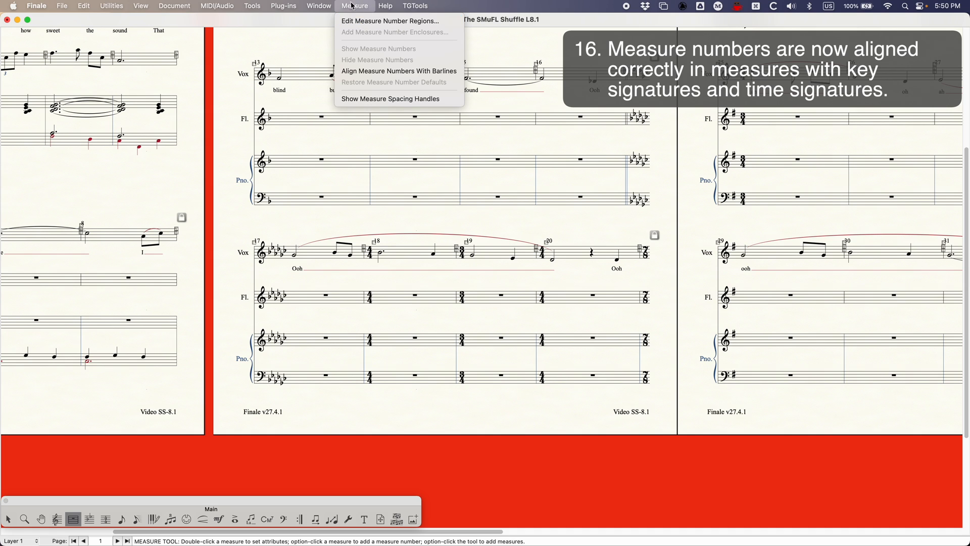
mouse_move(398, 70)
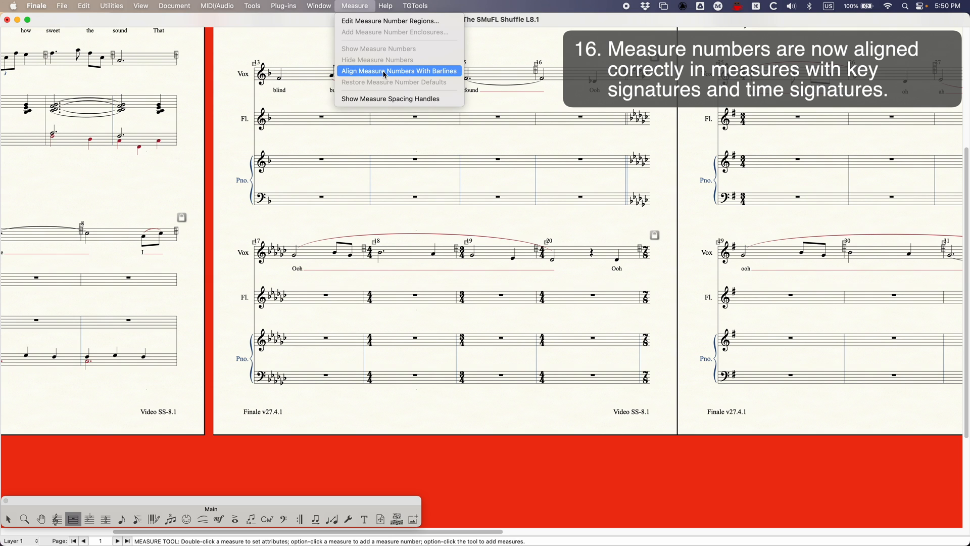
mouse_move(375, 74)
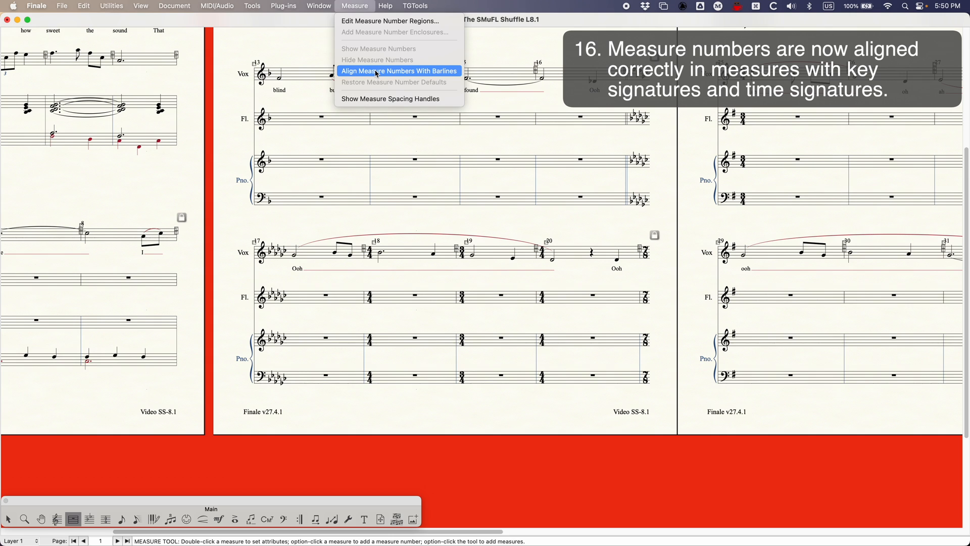
left_click(400, 71)
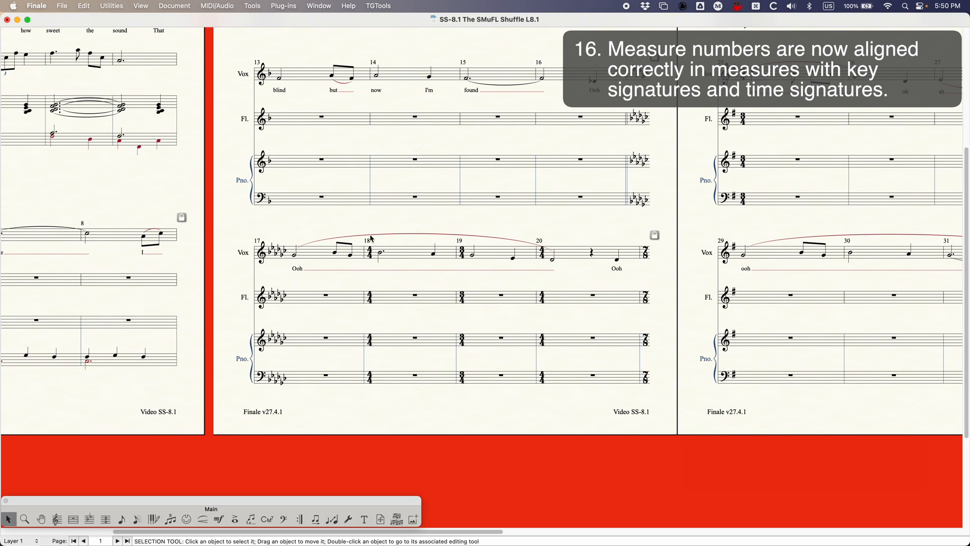
mouse_move(318, 366)
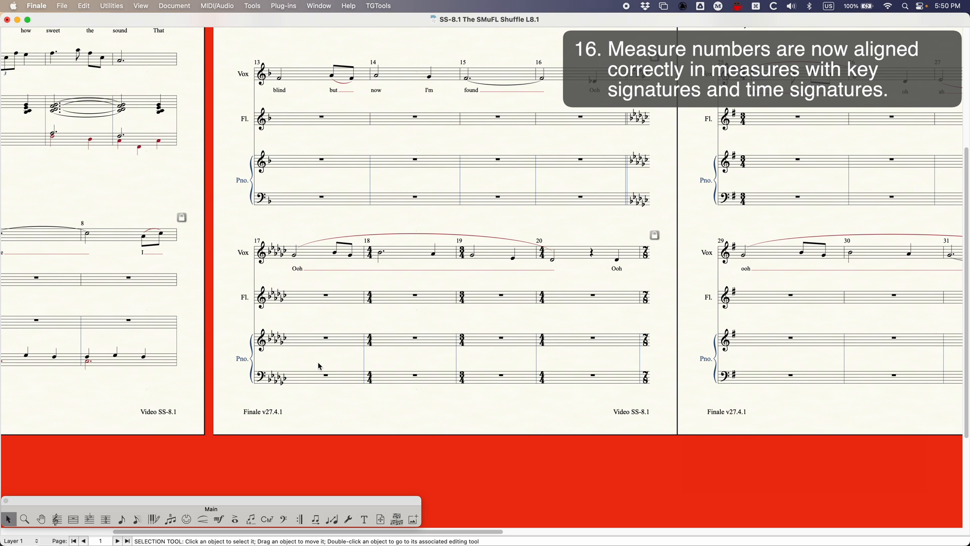
left_click(73, 519)
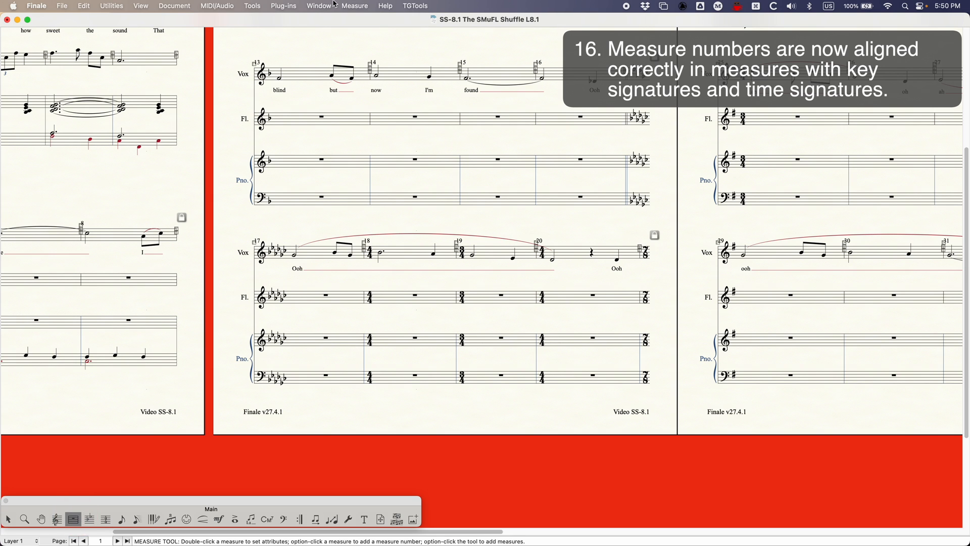
left_click(355, 6)
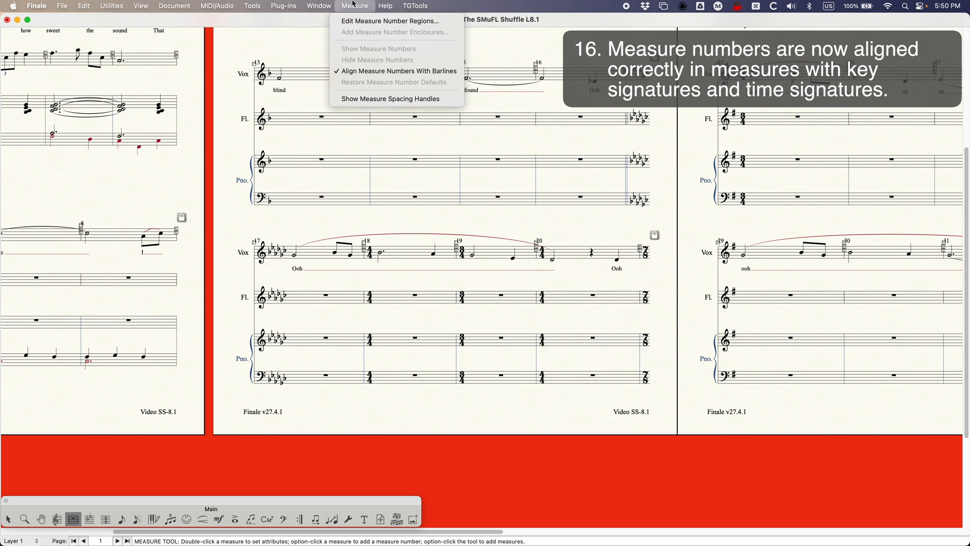
left_click(397, 70)
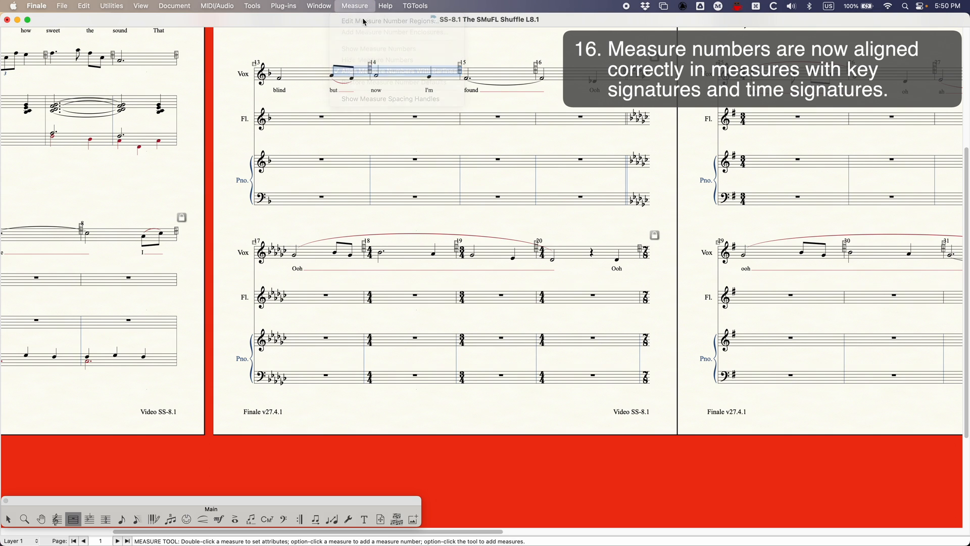
mouse_move(399, 71)
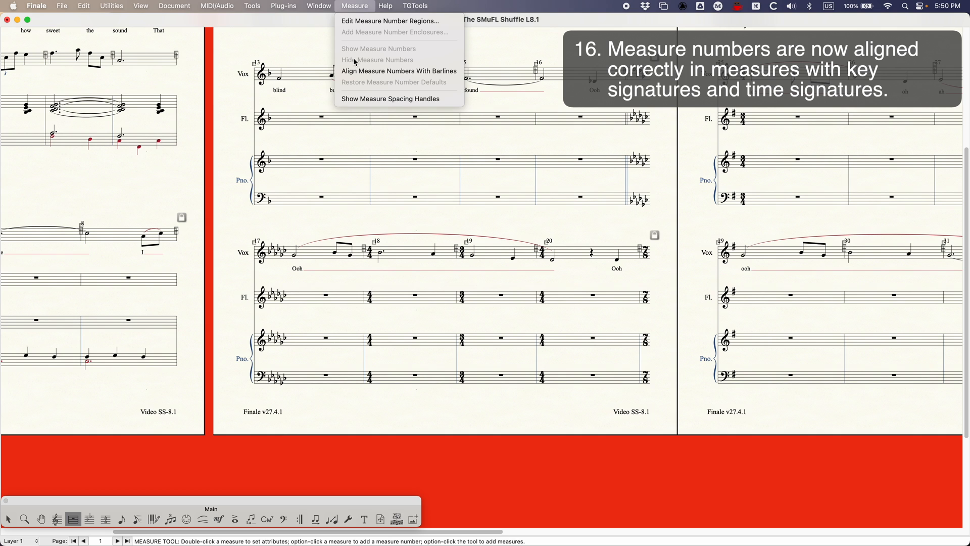
mouse_move(397, 71)
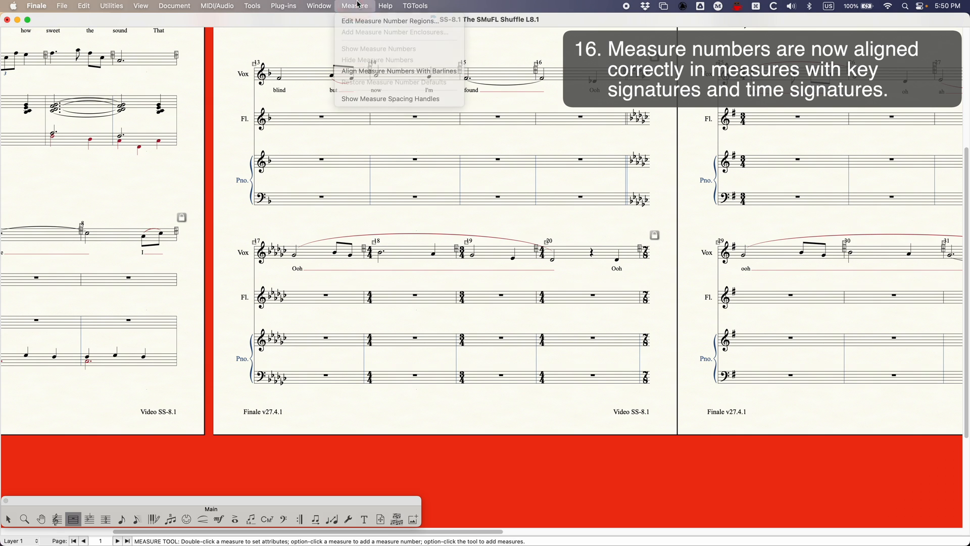
left_click(399, 71)
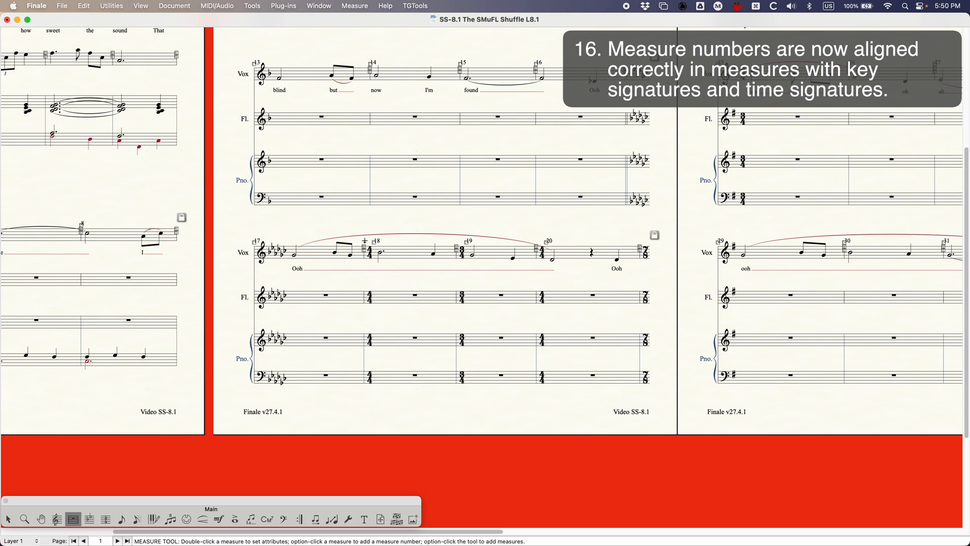
left_click(355, 6)
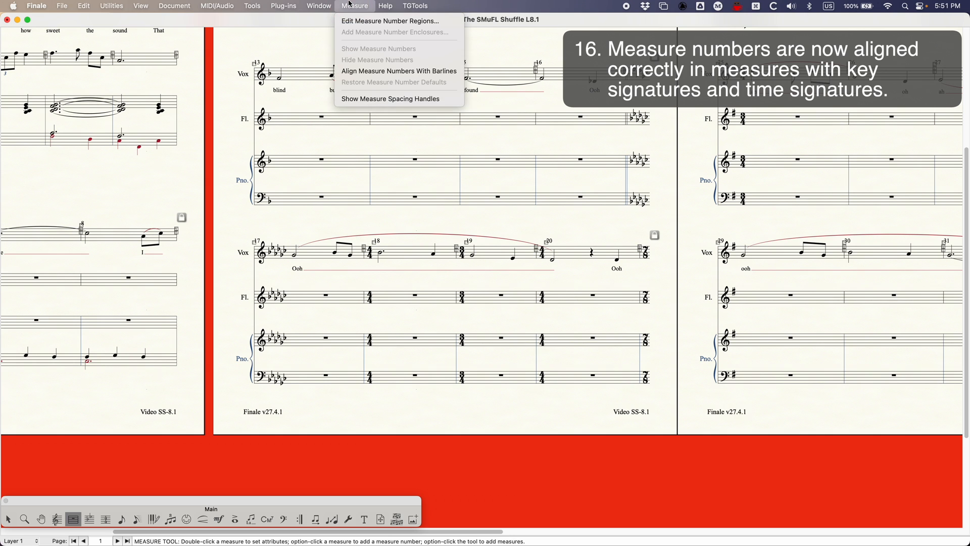
mouse_move(399, 71)
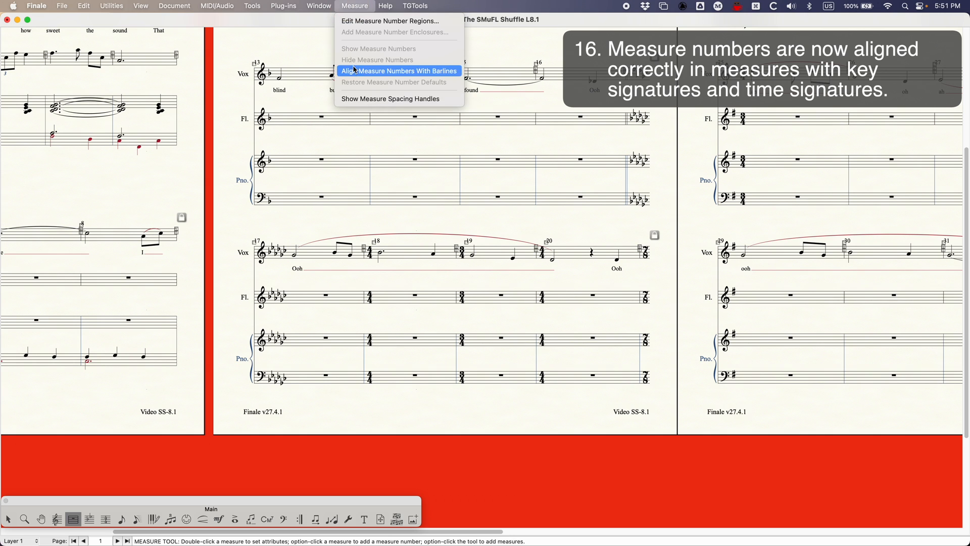
left_click(400, 71)
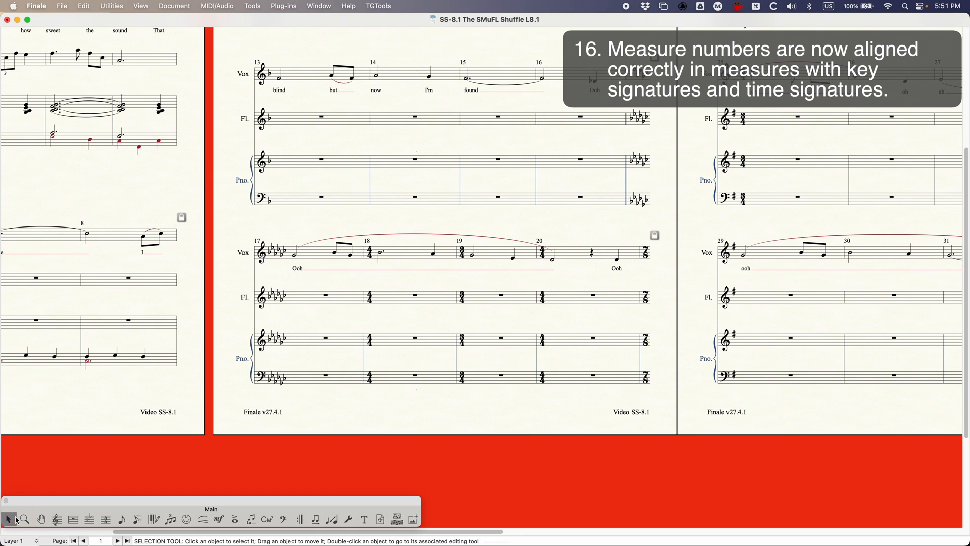